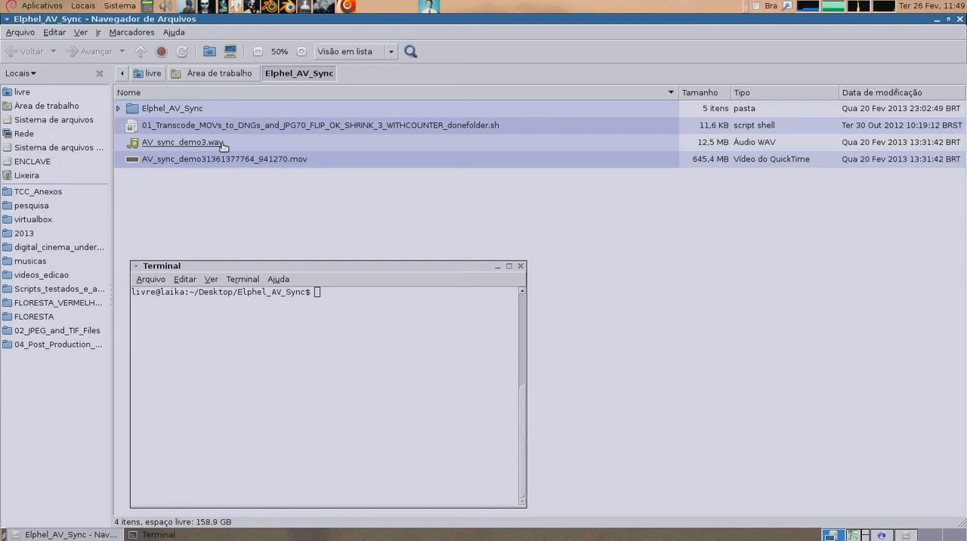
- Play the AV_sync_demo .mov clip in MPlayer briefly, then close the player
{"action": "left_click", "coordinate": [223, 158]}
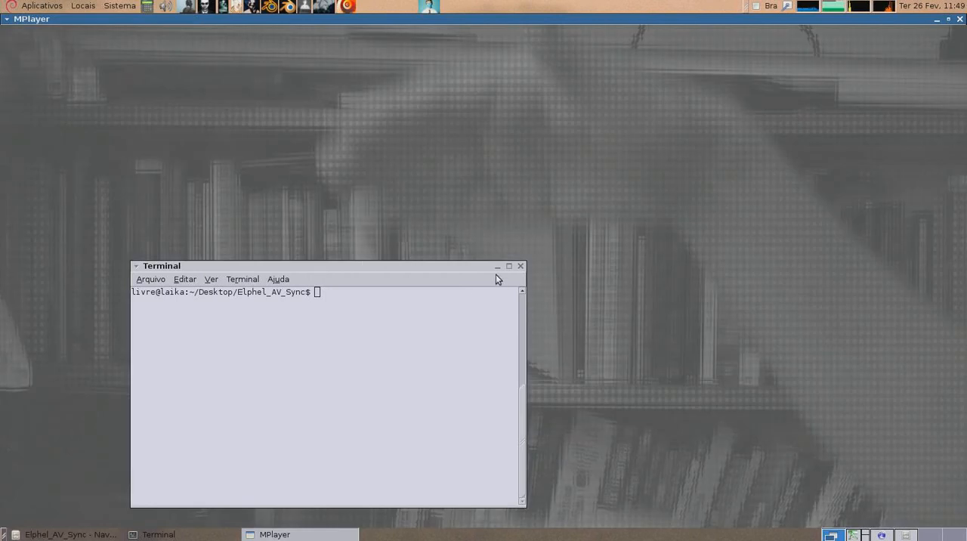
{"action": "left_click", "coordinate": [68, 534]}
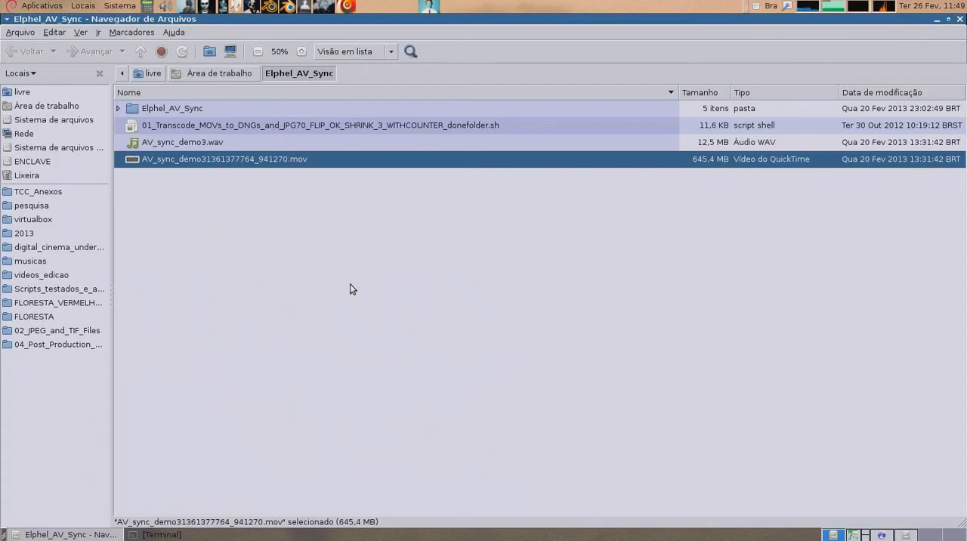
{"action": "mouse_move", "coordinate": [173, 214]}
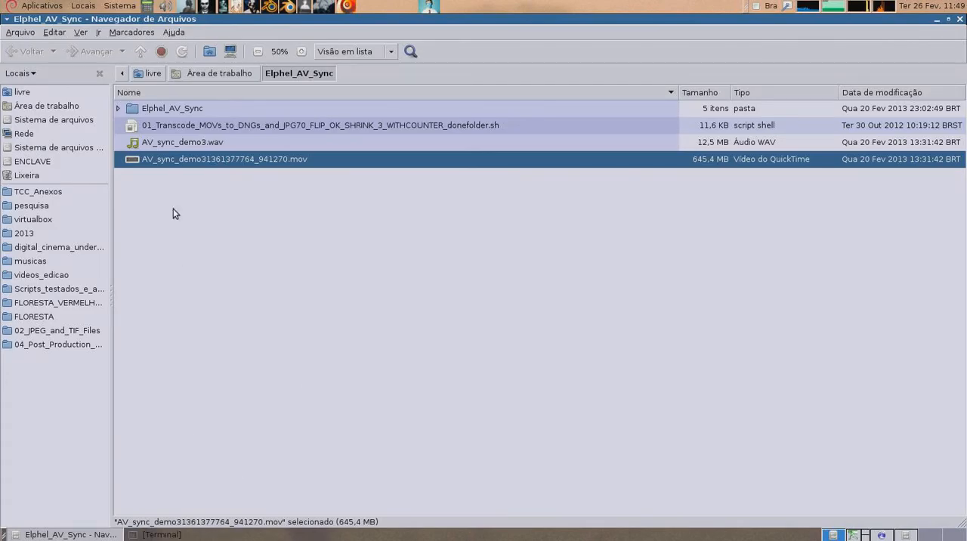
- Run the 01_Transcode_MOVs_to_DNGs shell script with Elphel_AV_Sync2/ as the target folder
{"action": "left_click", "coordinate": [170, 534]}
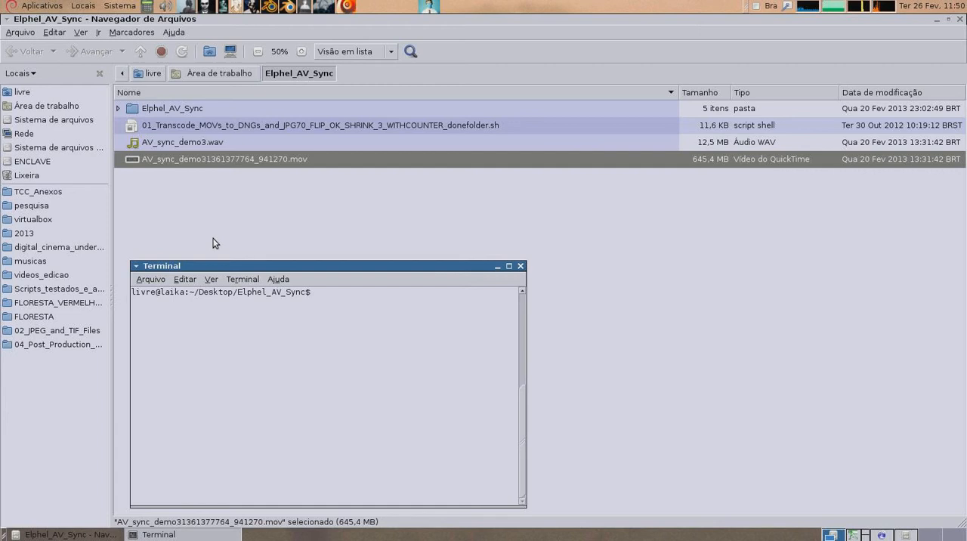
{"action": "type", "text": "sh 01_Transcode_MOVs_to_DNGs_and_JPG70_FLIP_OK_SHRINK_3_WITHCOUNTER_donefolder.sh"}
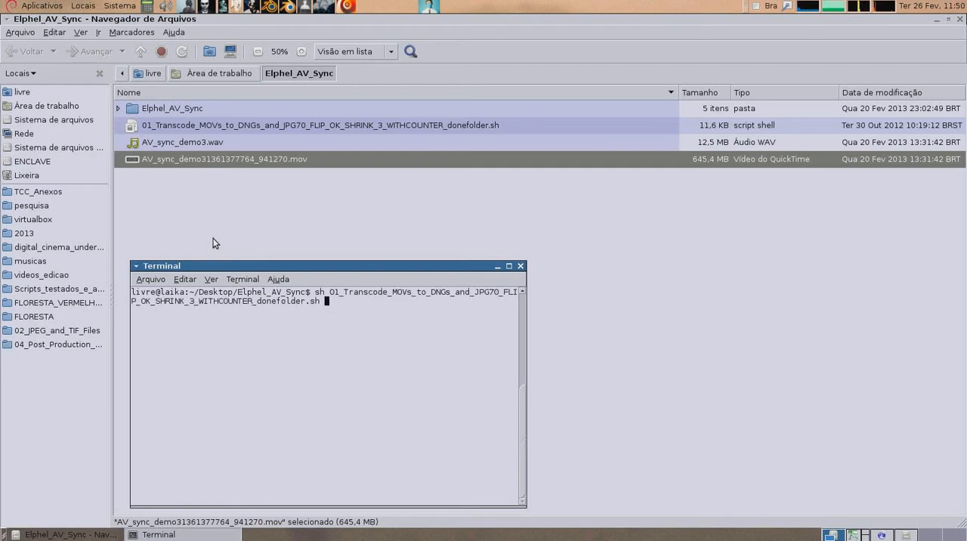
{"action": "type", "text": "Elphel_AV_Sync2/"}
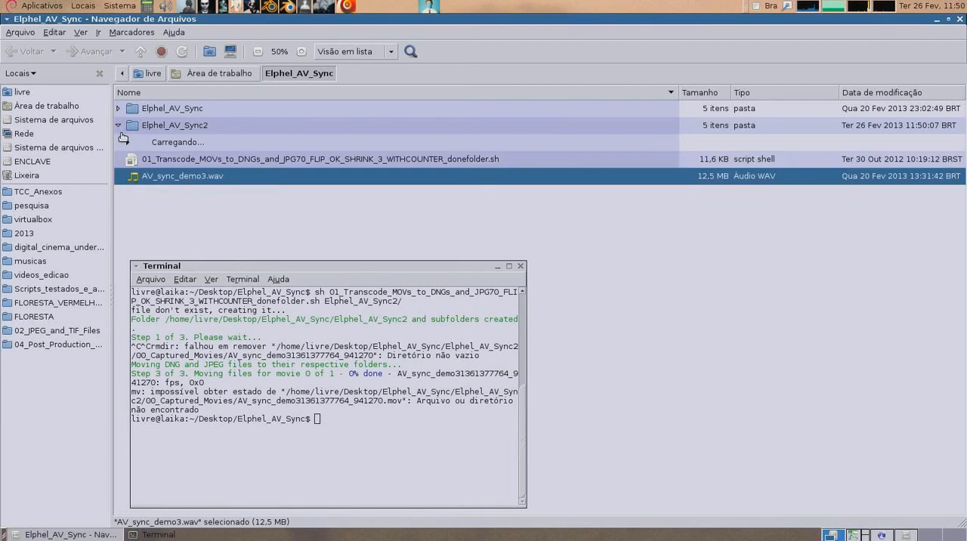
- Collapse Elphel_AV_Sync2 and expand Elphel_AV_Sync's 01_DNG_Files demo folder to list its frames
{"action": "left_click", "coordinate": [118, 125]}
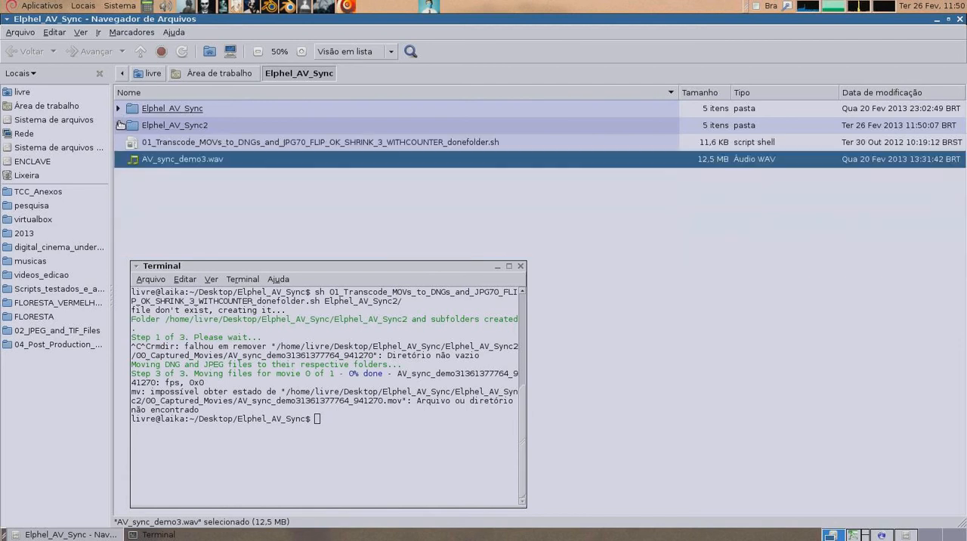
{"action": "left_click", "coordinate": [118, 108]}
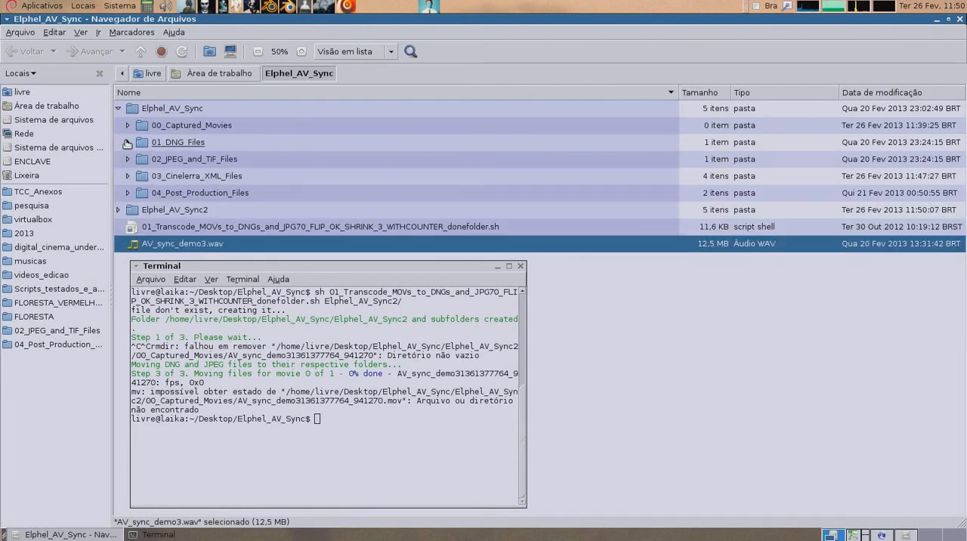
{"action": "mouse_move", "coordinate": [141, 137]}
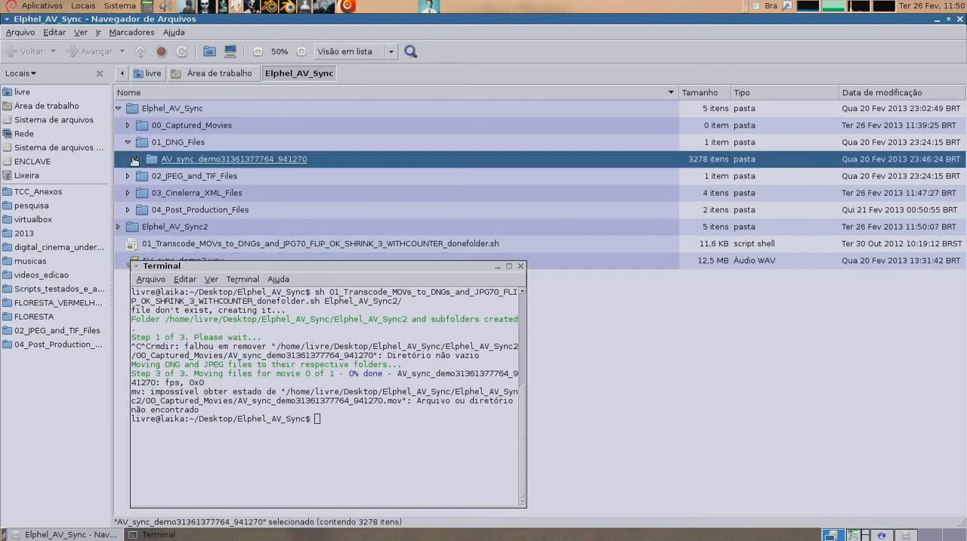
{"action": "left_click", "coordinate": [138, 159]}
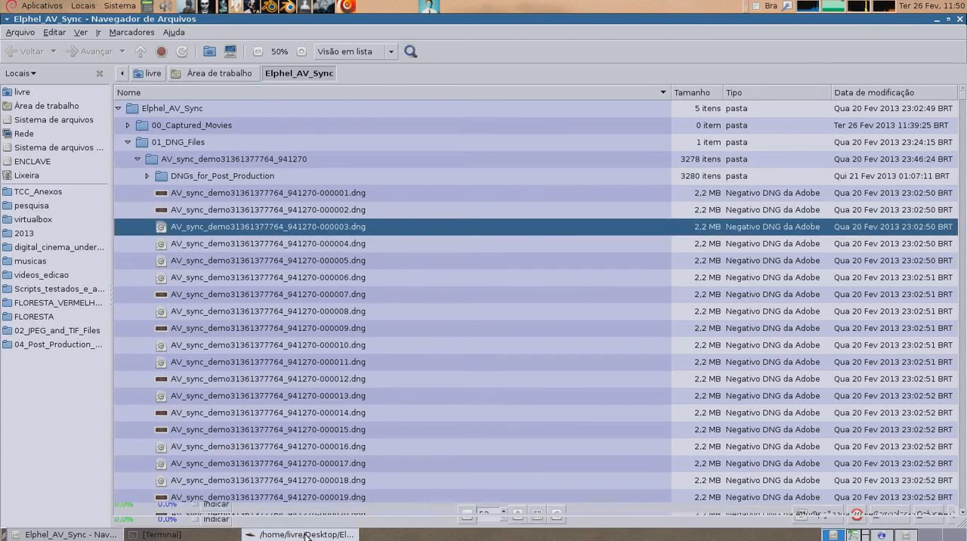
- Open frame 000003.dng in UFRaw, review its tabs, and warm the temperature and adjust tint
{"action": "double_click", "coordinate": [268, 226]}
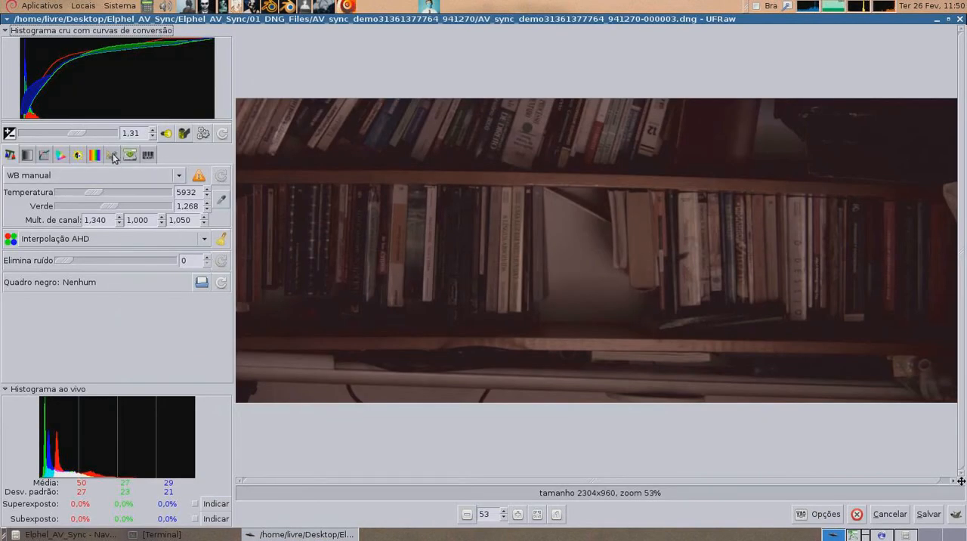
{"action": "left_click", "coordinate": [111, 155]}
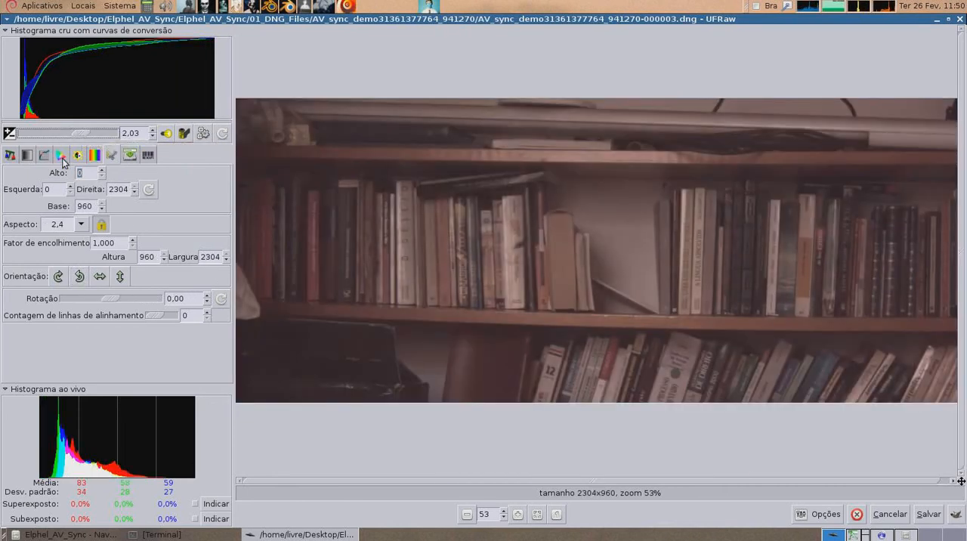
{"action": "left_click", "coordinate": [60, 155]}
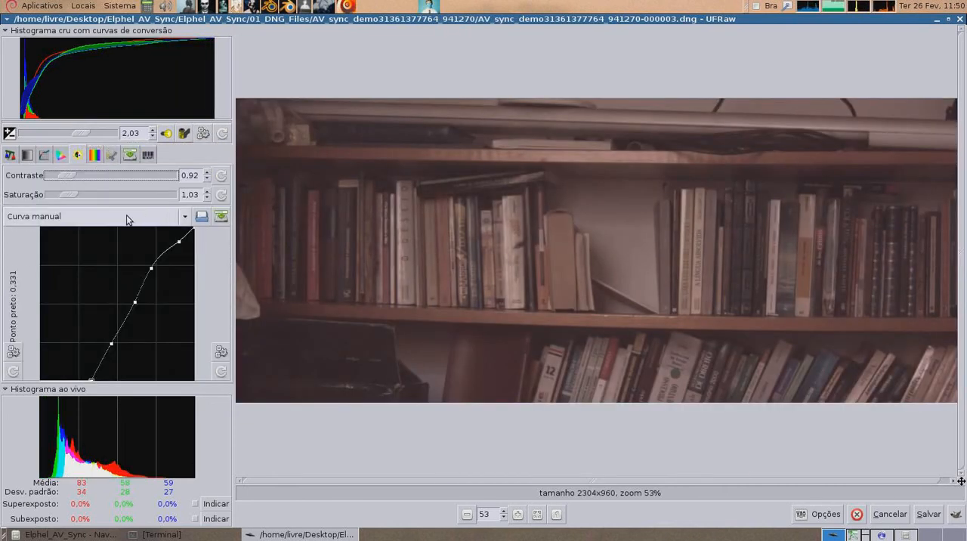
{"action": "left_click", "coordinate": [11, 155]}
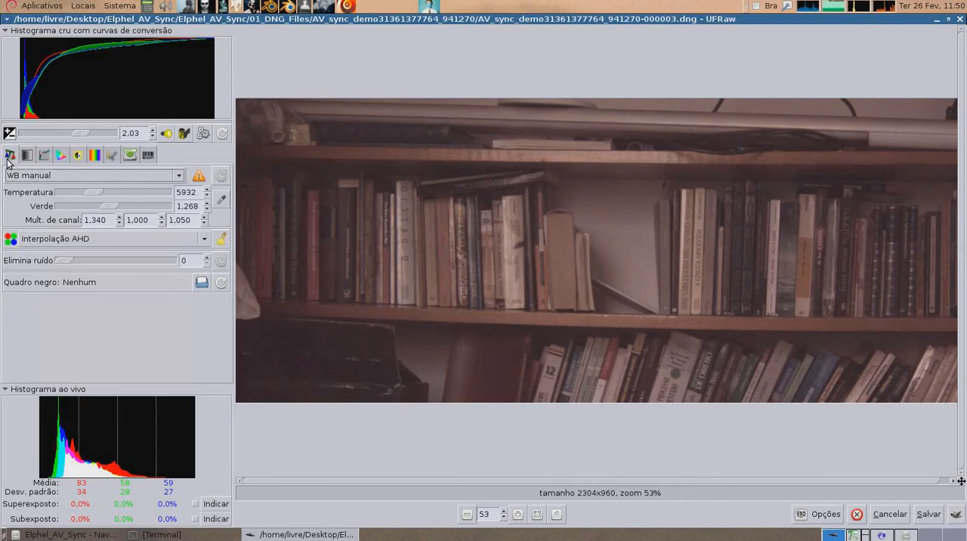
{"action": "left_click_drag", "start_coordinate": [90, 192], "coordinate": [111, 191]}
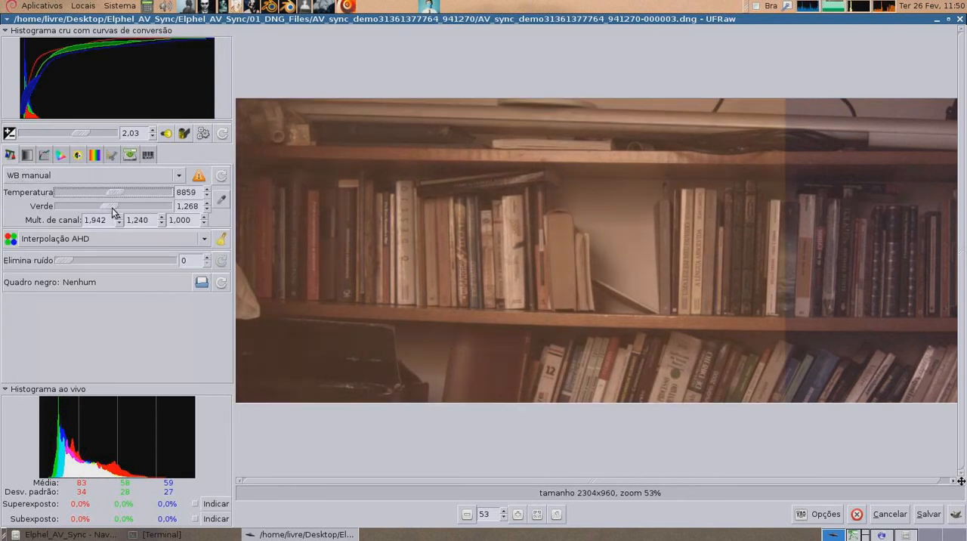
{"action": "left_click_drag", "start_coordinate": [109, 205], "coordinate": [75, 205]}
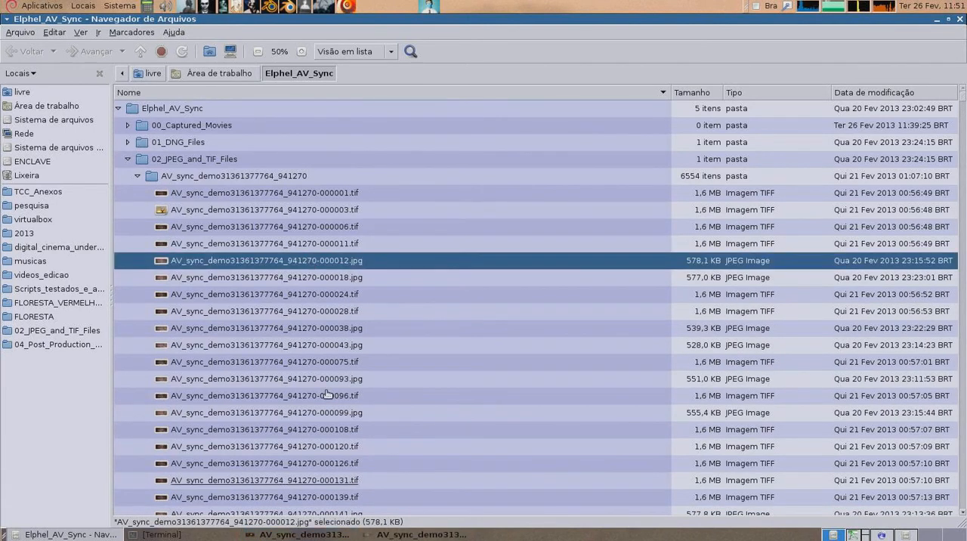
- Expand 03_Cinelerra_XML_Files and 00_Img2list_Files, then select the first .i2l image-list file
{"action": "double_click", "coordinate": [266, 260]}
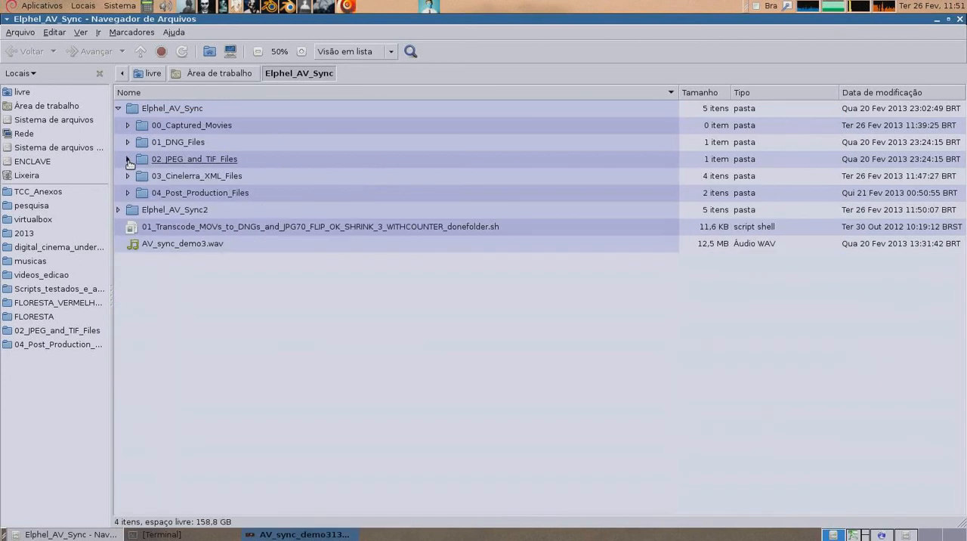
{"action": "left_click", "coordinate": [126, 175]}
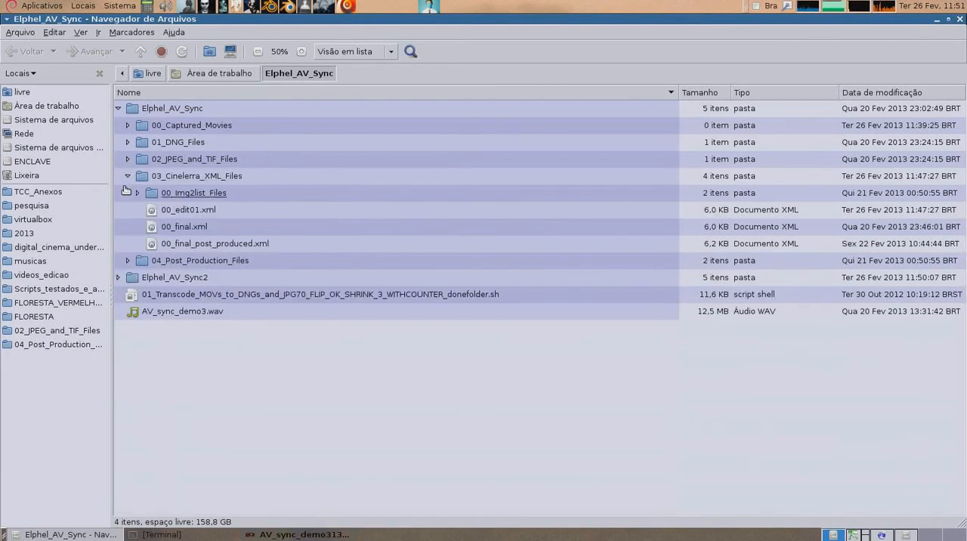
{"action": "left_click", "coordinate": [137, 192]}
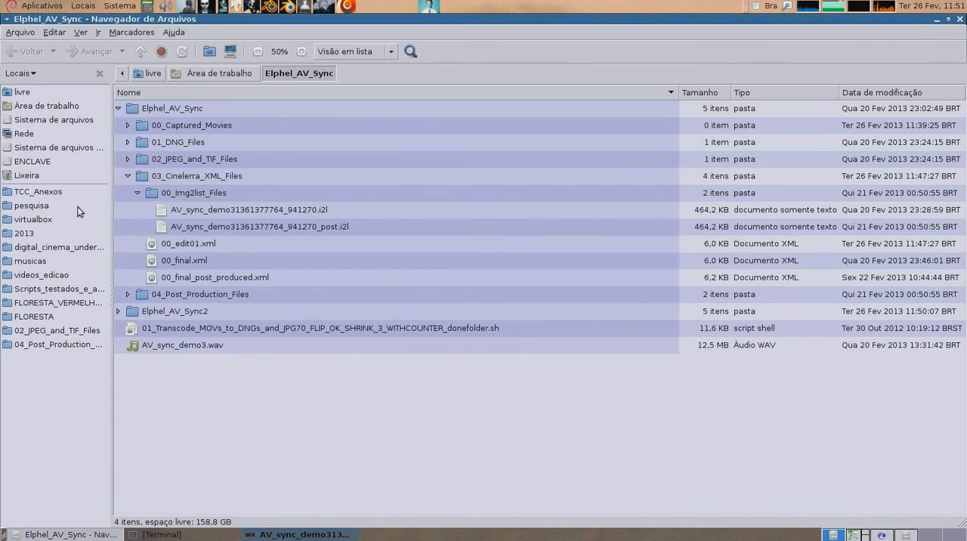
{"action": "left_click", "coordinate": [249, 210]}
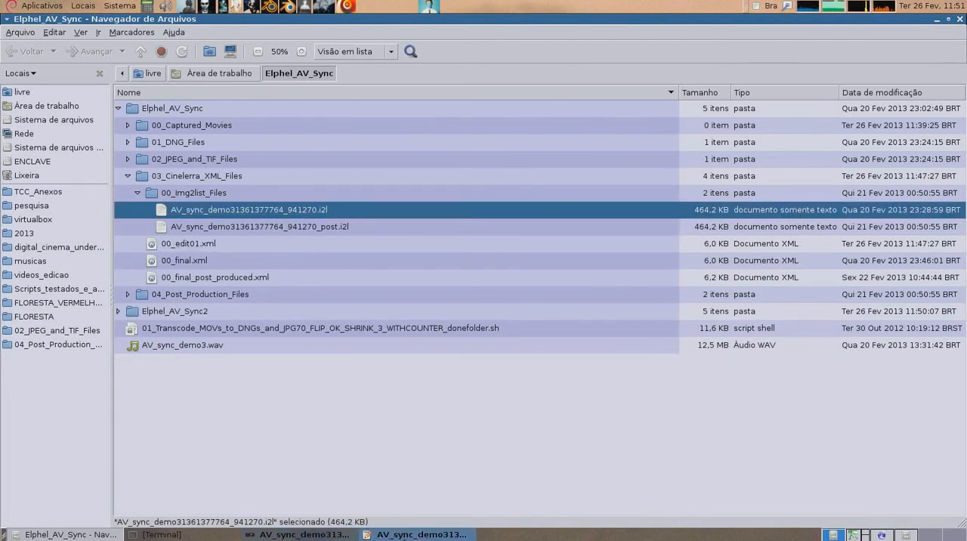
- Open the .i2l file in gedit and scroll through its JPEG frame paths
{"action": "double_click", "coordinate": [249, 209]}
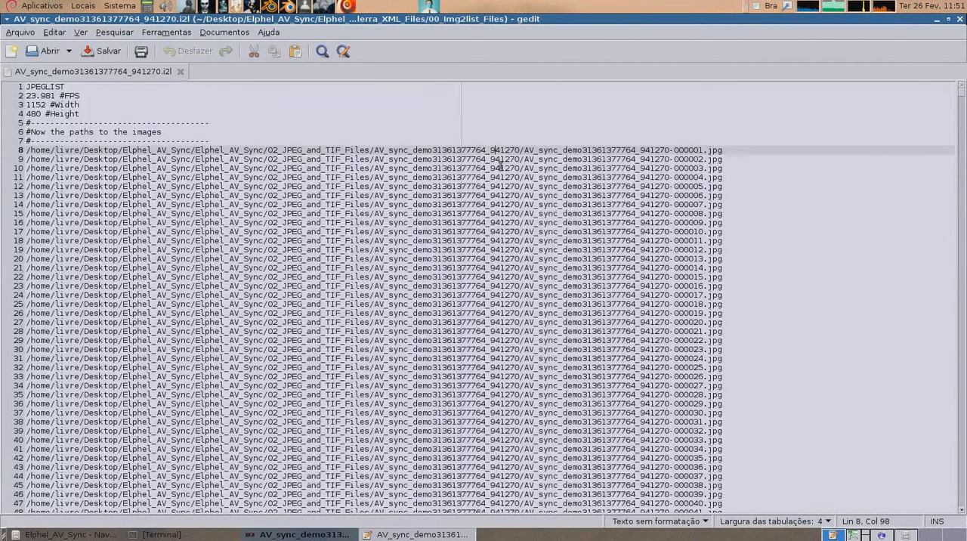
{"action": "mouse_move", "coordinate": [722, 472]}
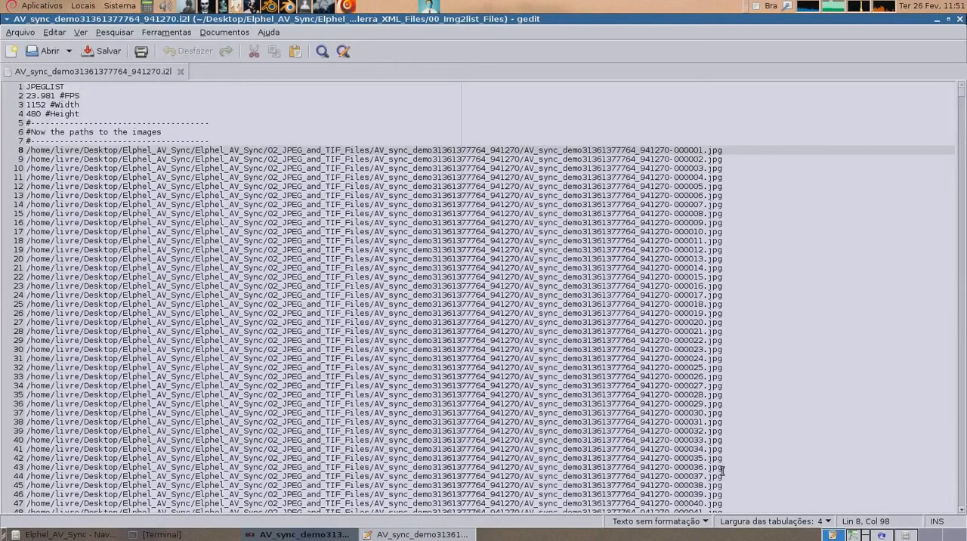
{"action": "scroll", "scroll_direction": "down", "scroll_amount": 3}
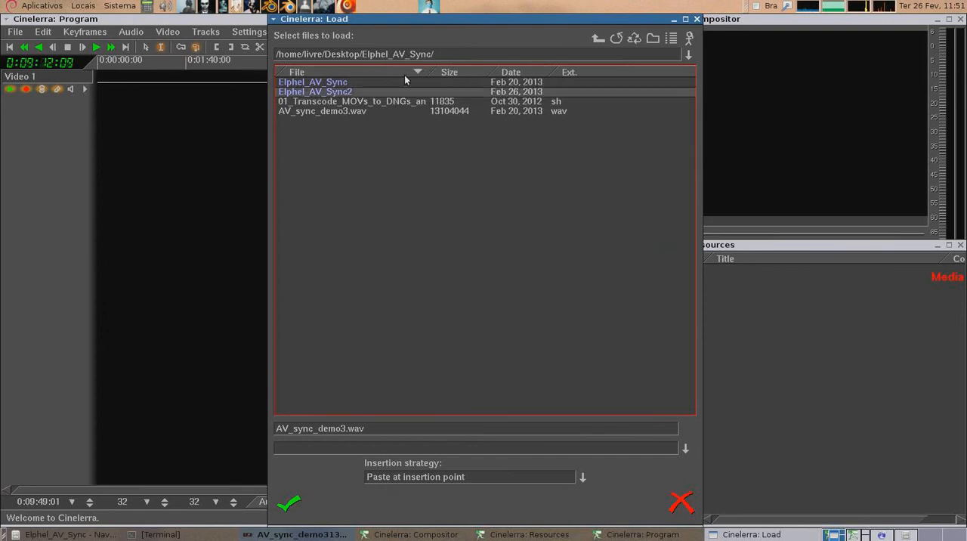
- Load the demo .i2l image list, then AV_sync_demo3.wav, into Cinelerra
{"action": "double_click", "coordinate": [313, 81]}
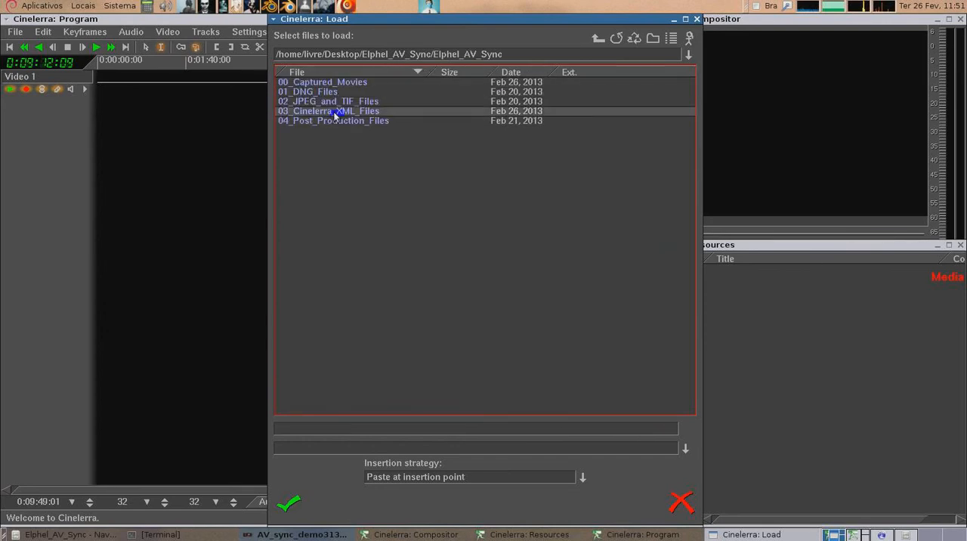
{"action": "double_click", "coordinate": [328, 111]}
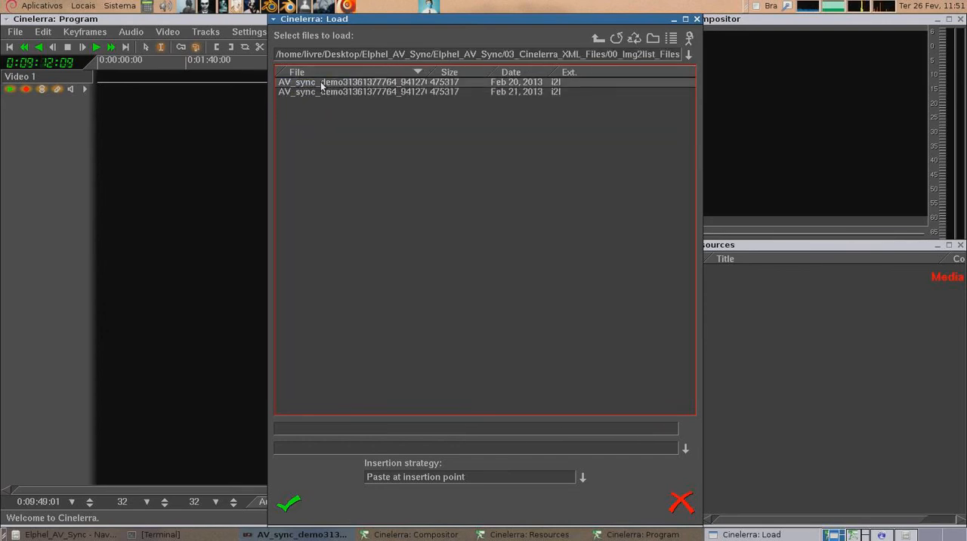
{"action": "left_click", "coordinate": [370, 82]}
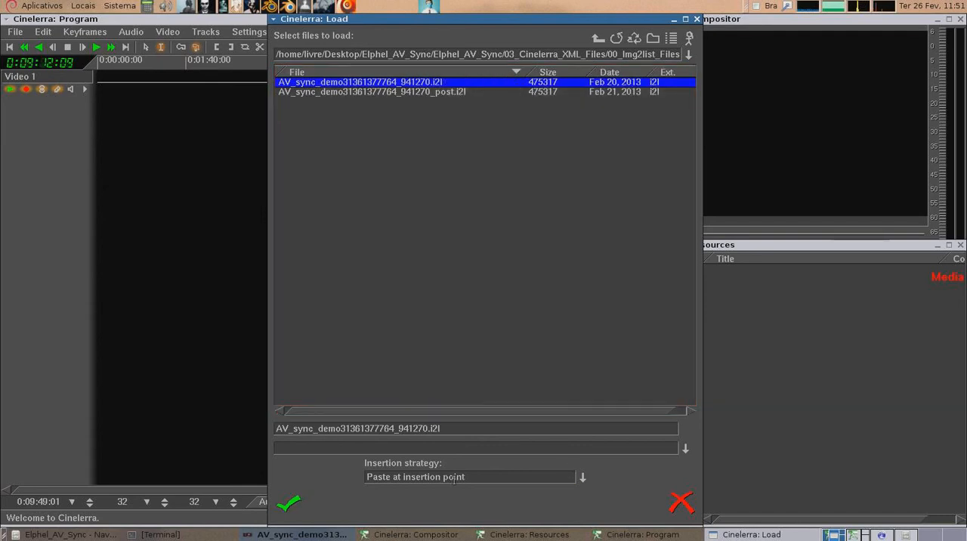
{"action": "left_click", "coordinate": [296, 498]}
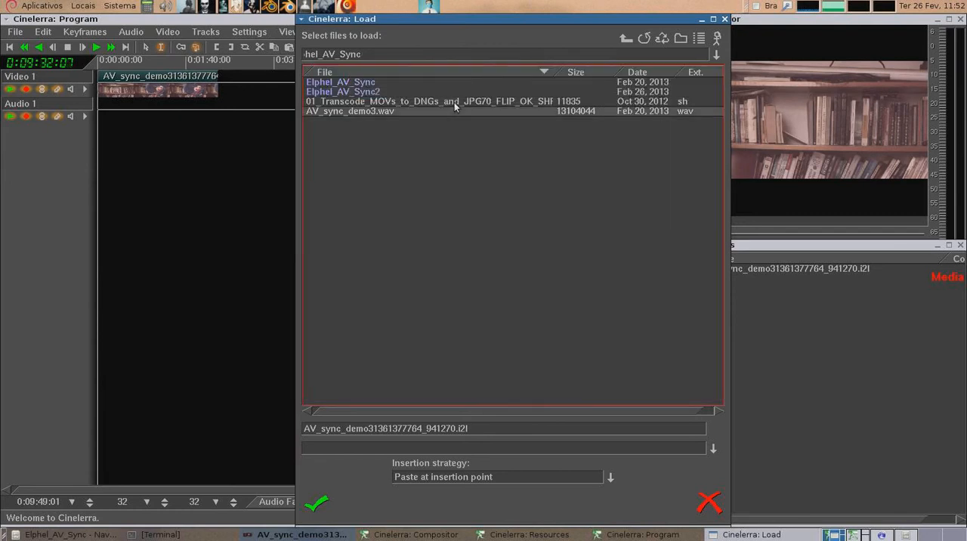
{"action": "left_click", "coordinate": [350, 111]}
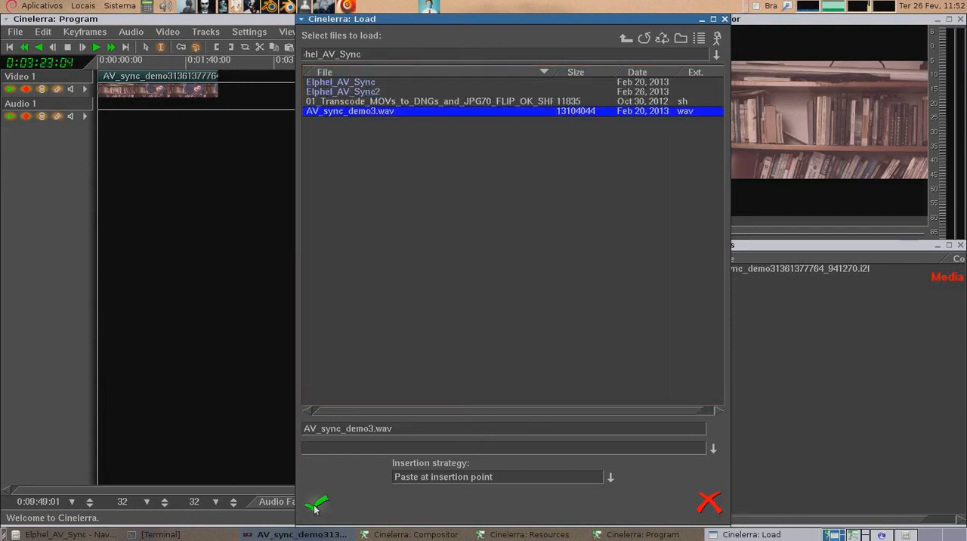
{"action": "left_click", "coordinate": [322, 499]}
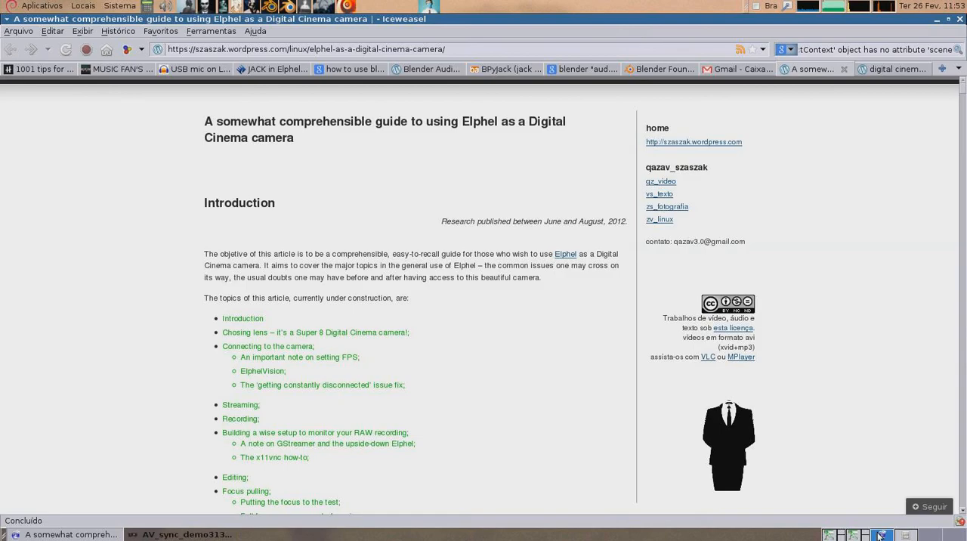
{"action": "mouse_move", "coordinate": [409, 174]}
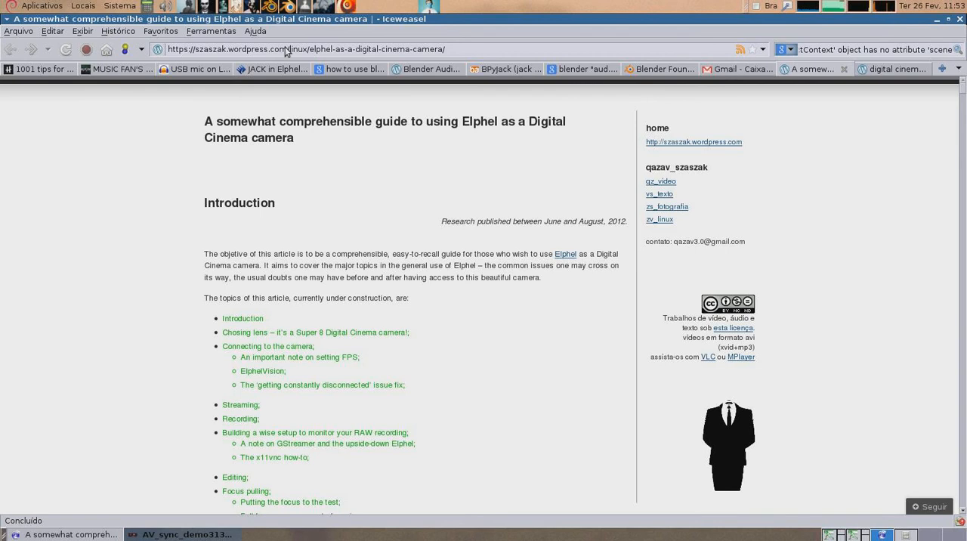
{"action": "mouse_move", "coordinate": [539, 219]}
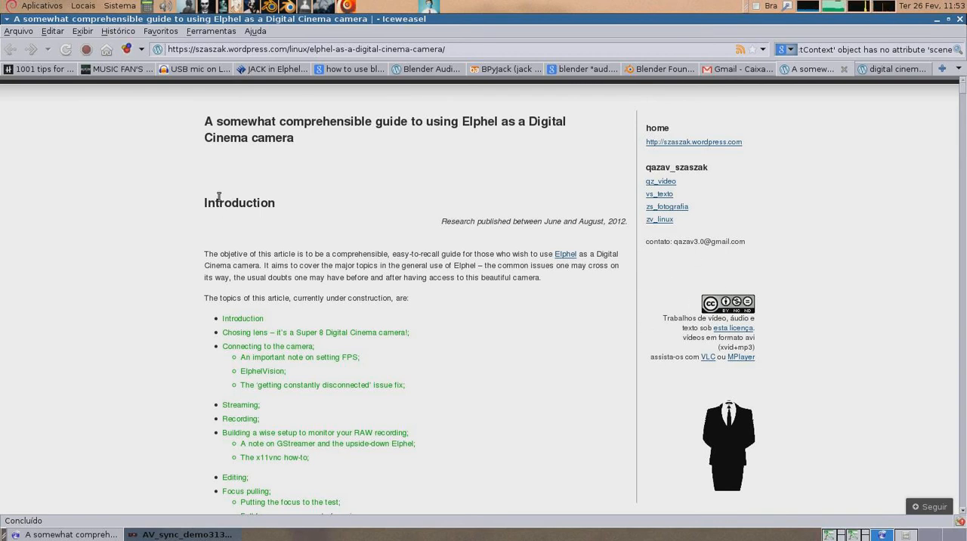
{"action": "mouse_move", "coordinate": [222, 182]}
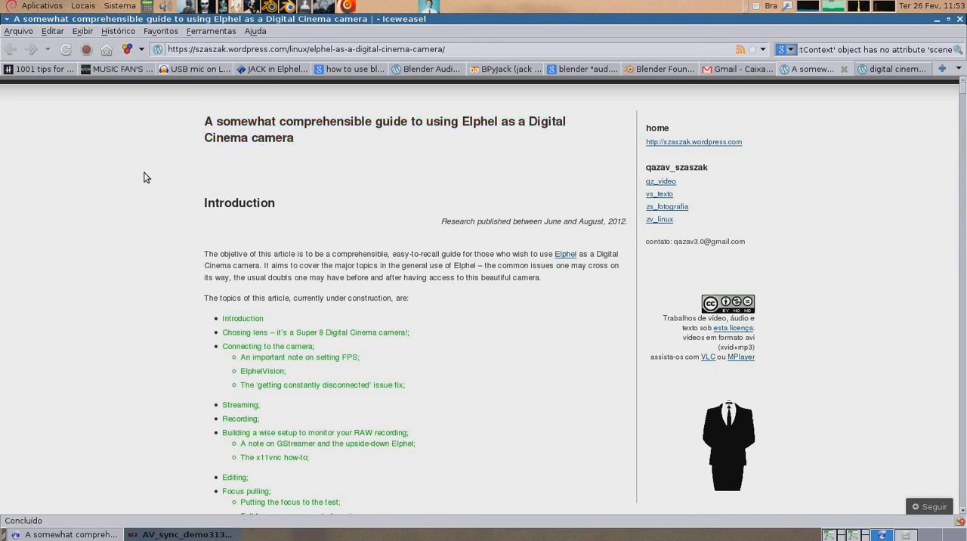
- Scroll down the Elphel cinema guide's topic list and mark the 'Audio recording' topic
{"action": "scroll", "scroll_direction": "down", "scroll_amount": 3}
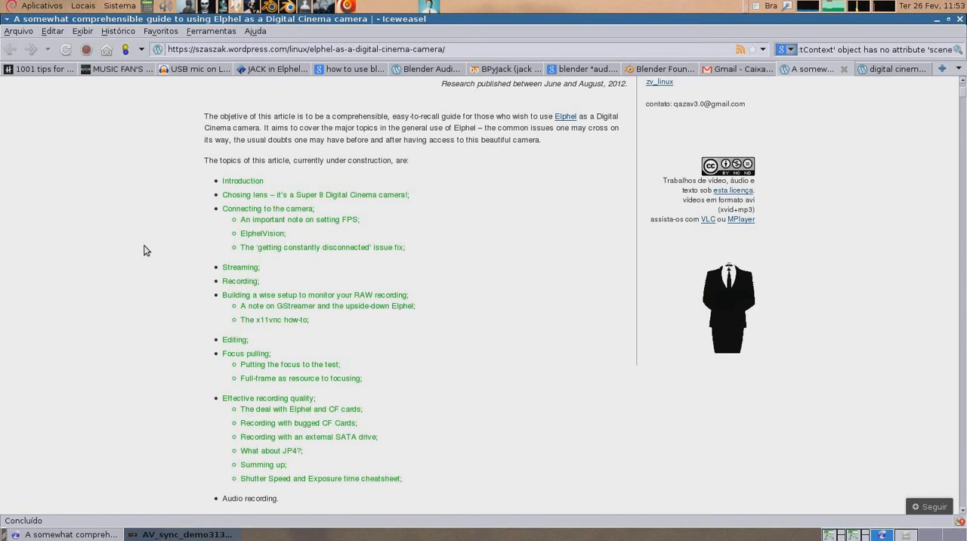
{"action": "scroll", "scroll_direction": "down", "scroll_amount": 3}
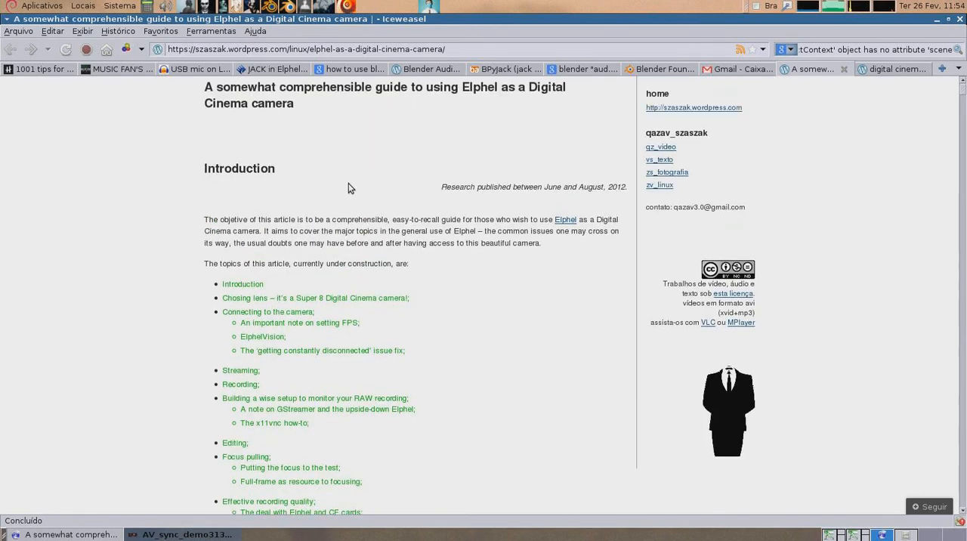
{"action": "scroll", "scroll_direction": "down", "scroll_amount": 3}
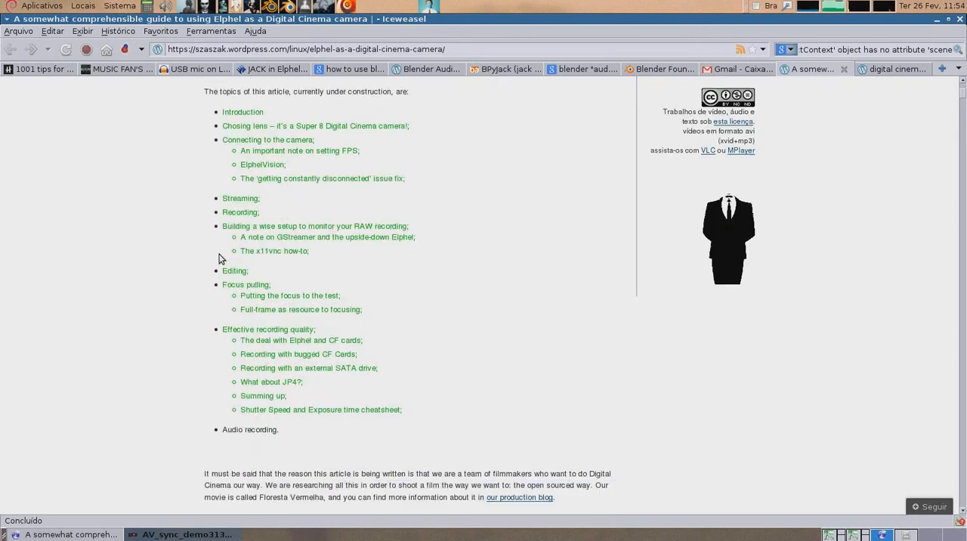
{"action": "double_click", "coordinate": [231, 429]}
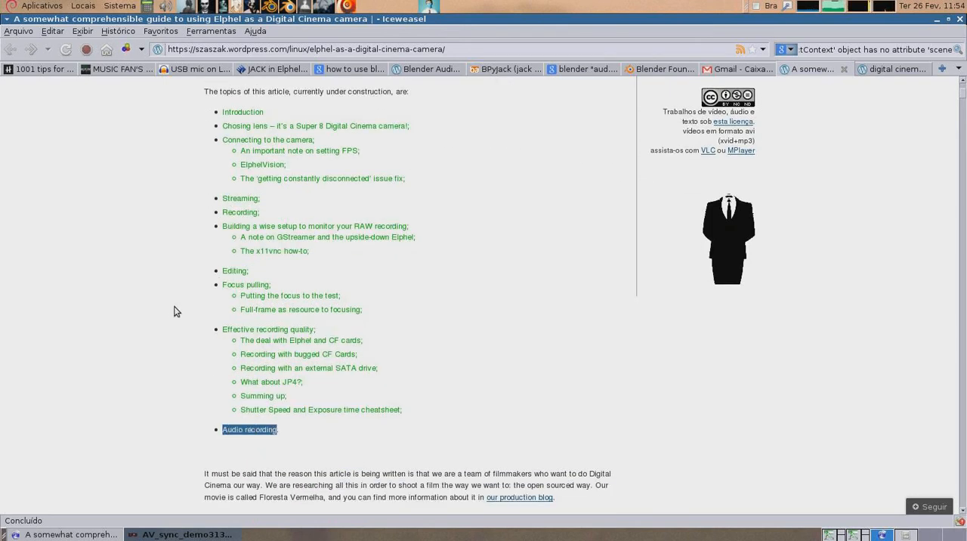
{"action": "mouse_move", "coordinate": [311, 254]}
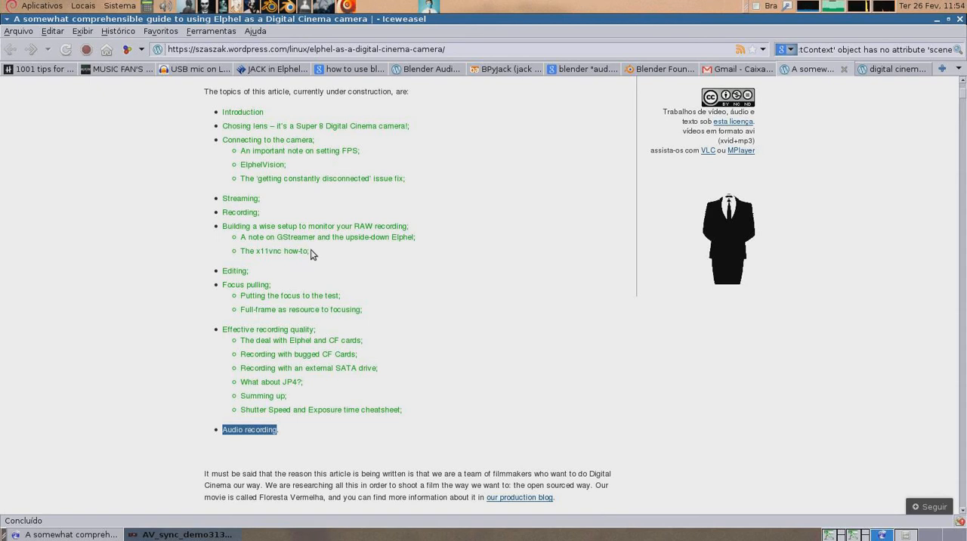
{"action": "mouse_move", "coordinate": [318, 305]}
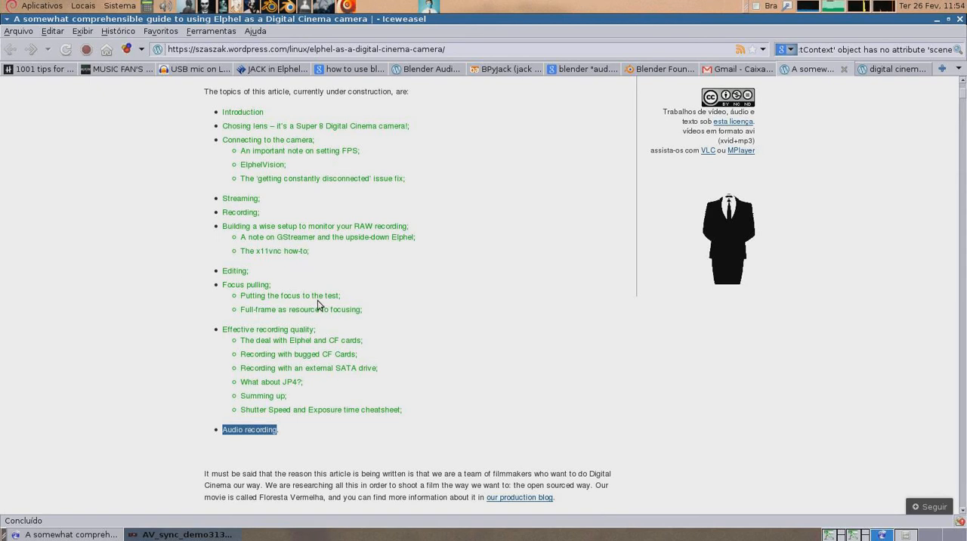
{"action": "mouse_move", "coordinate": [190, 392]}
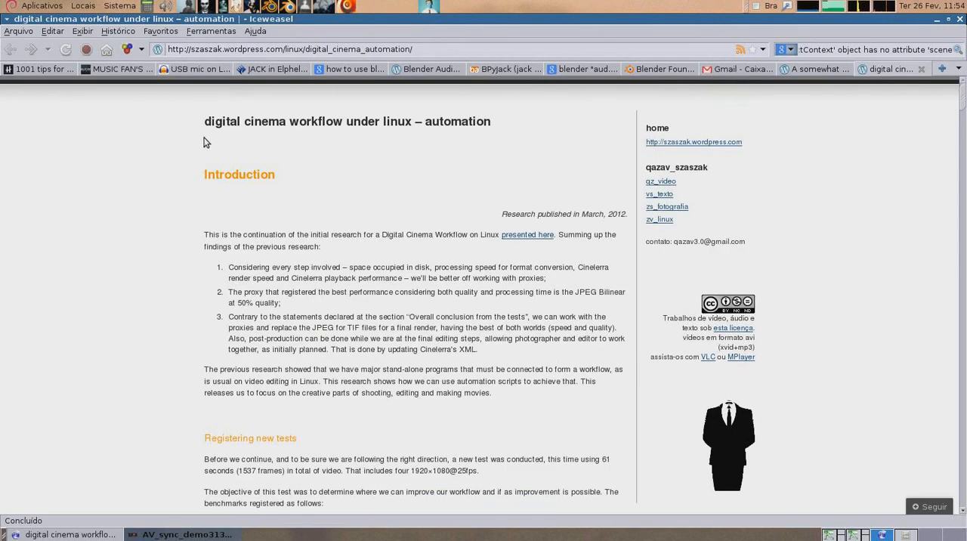
{"action": "mouse_move", "coordinate": [517, 148]}
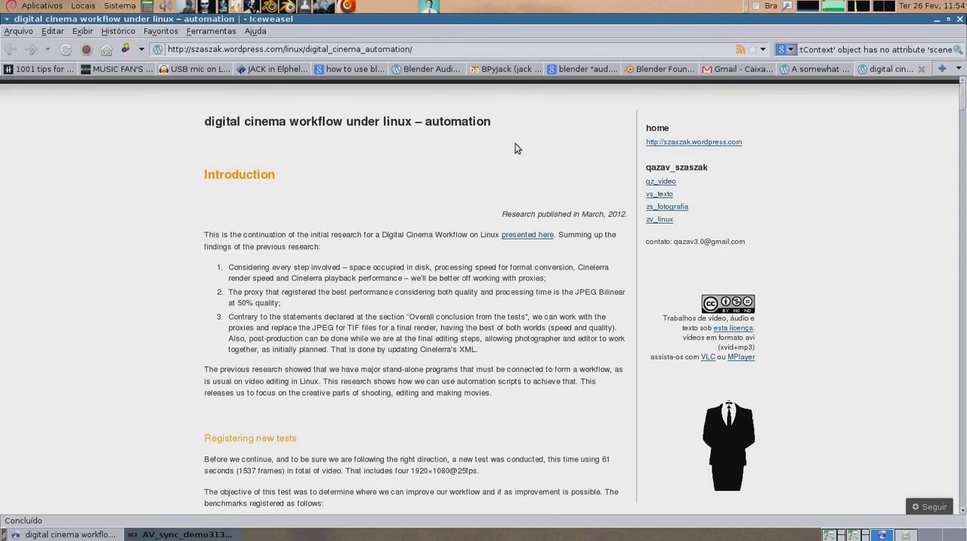
{"action": "mouse_move", "coordinate": [146, 285]}
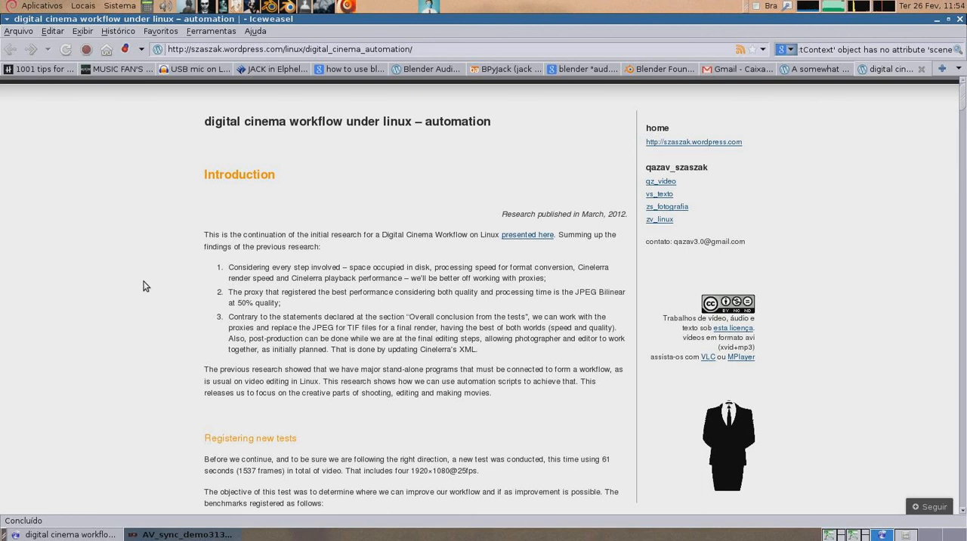
- Scroll the digital cinema workflow automation article down past its final Cinelerra XML screenshot
{"action": "scroll", "scroll_direction": "down", "scroll_amount": 3}
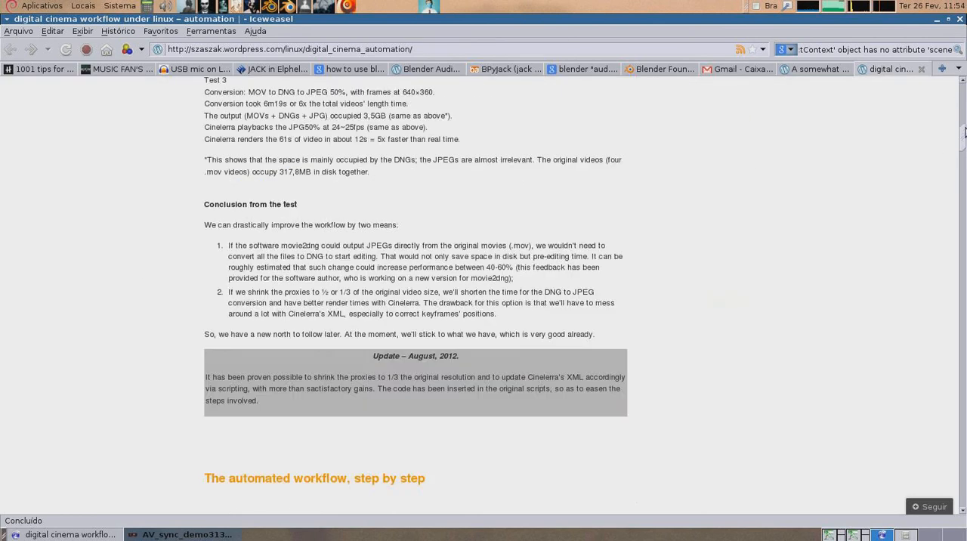
{"action": "scroll", "scroll_direction": "down", "scroll_amount": 3}
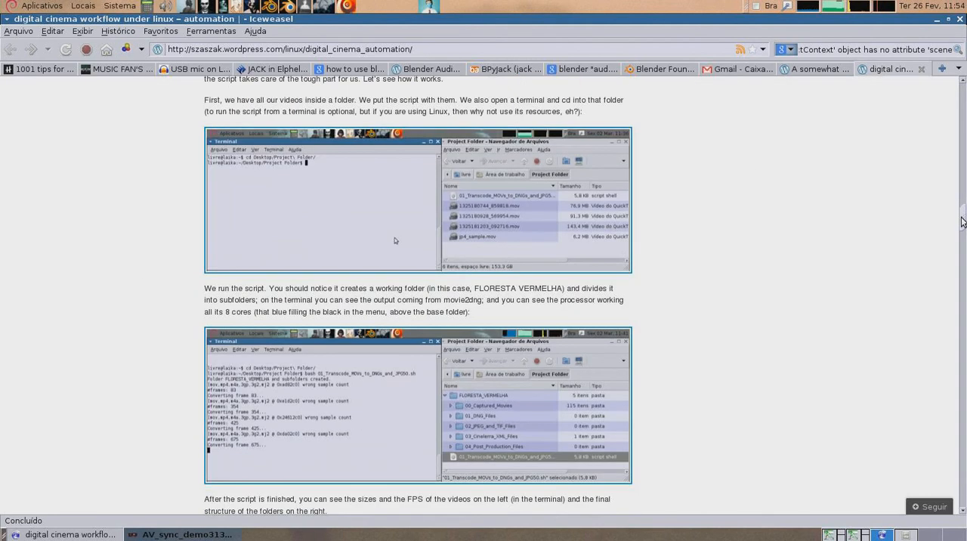
{"action": "scroll", "scroll_direction": "down", "scroll_amount": 3}
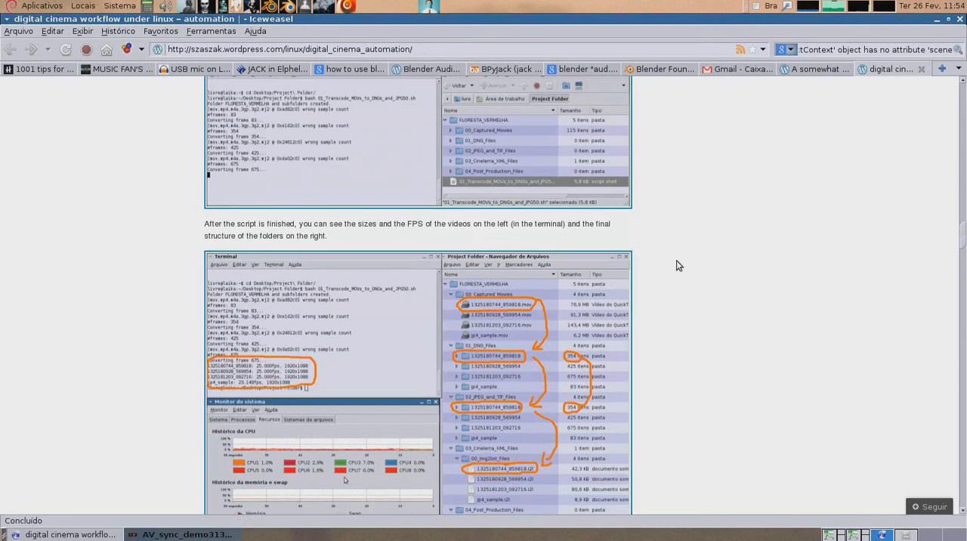
{"action": "scroll", "scroll_direction": "down", "scroll_amount": 3}
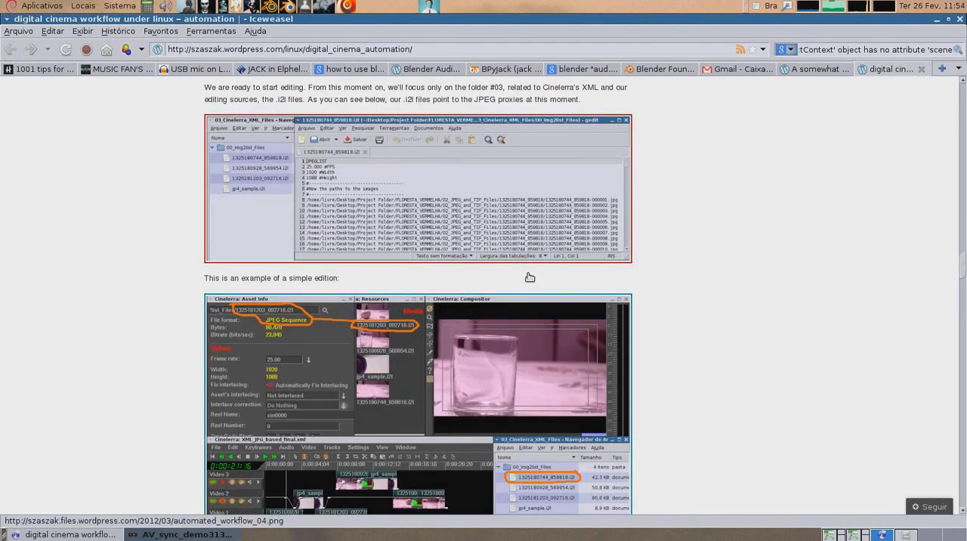
{"action": "scroll", "scroll_direction": "down", "scroll_amount": 3}
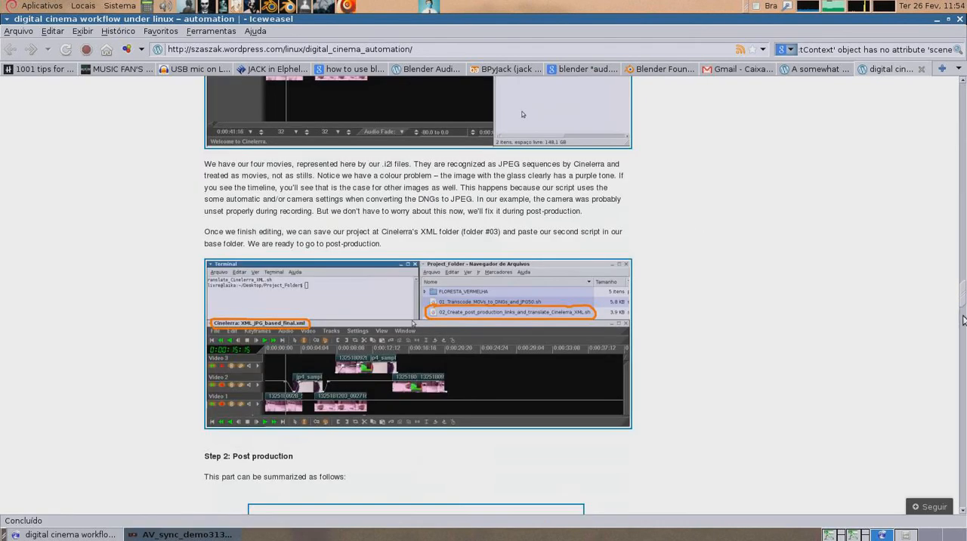
{"action": "scroll", "scroll_direction": "down", "scroll_amount": 3}
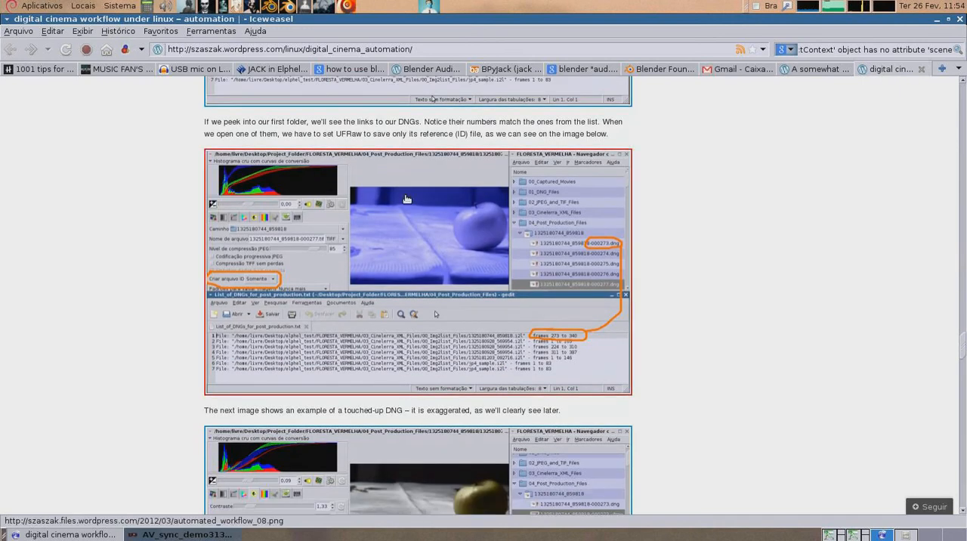
{"action": "scroll", "scroll_direction": "down", "scroll_amount": 3}
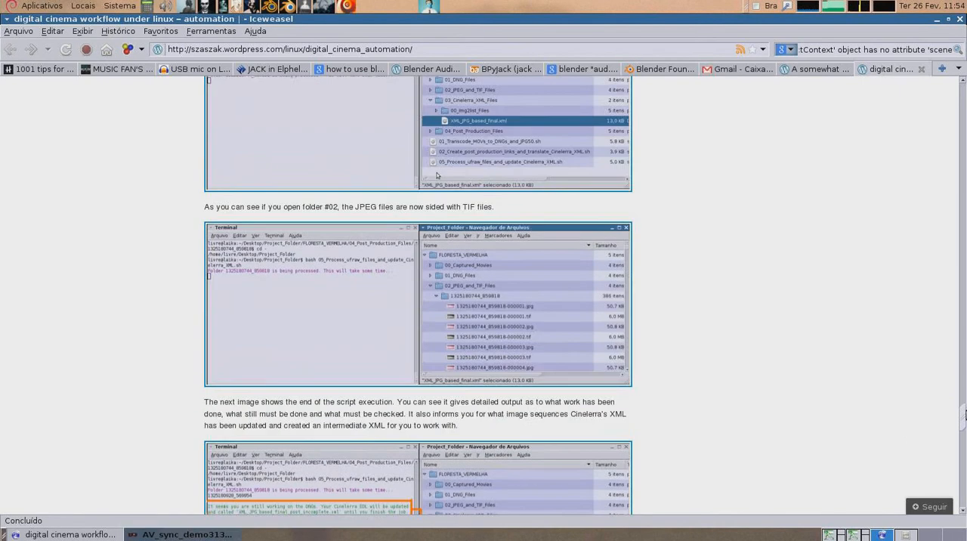
{"action": "scroll", "scroll_direction": "down", "scroll_amount": 3}
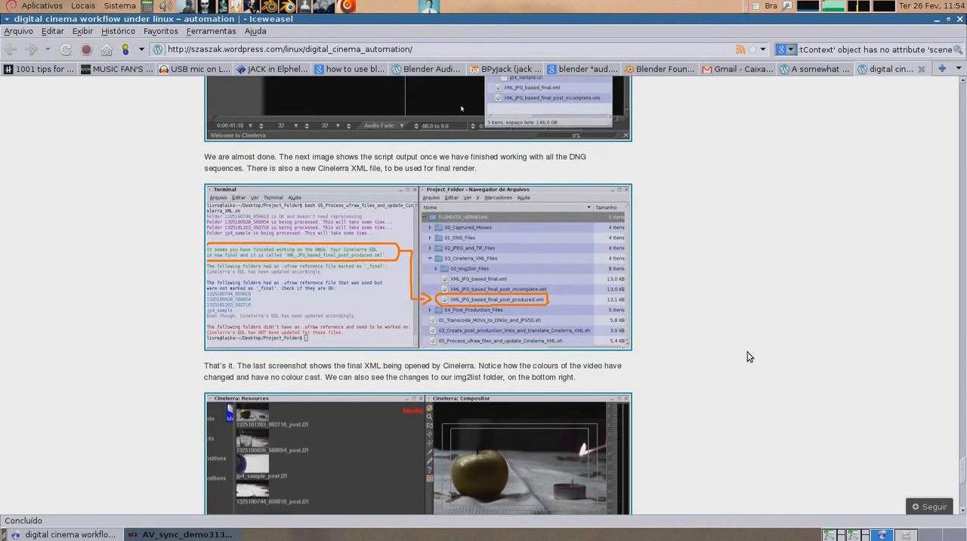
{"action": "scroll", "scroll_direction": "down", "scroll_amount": 3}
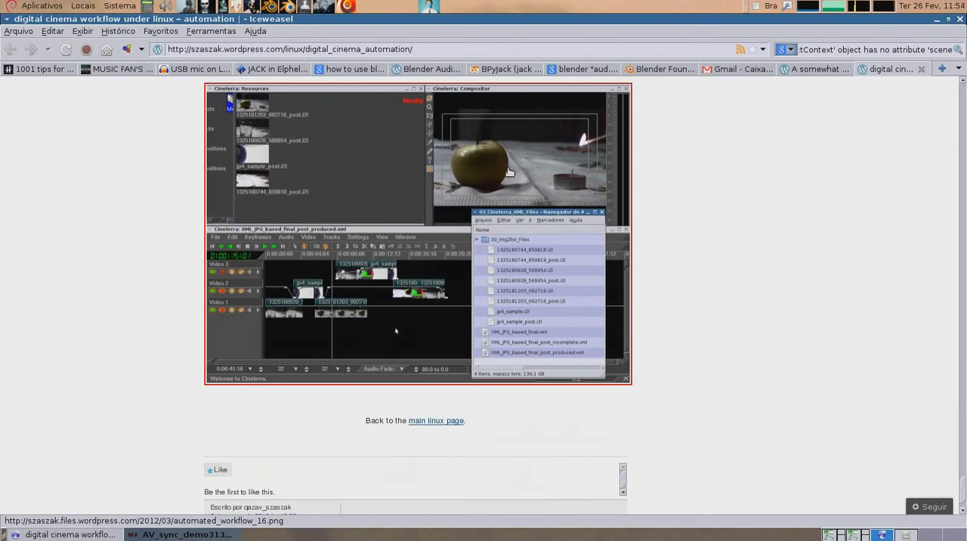